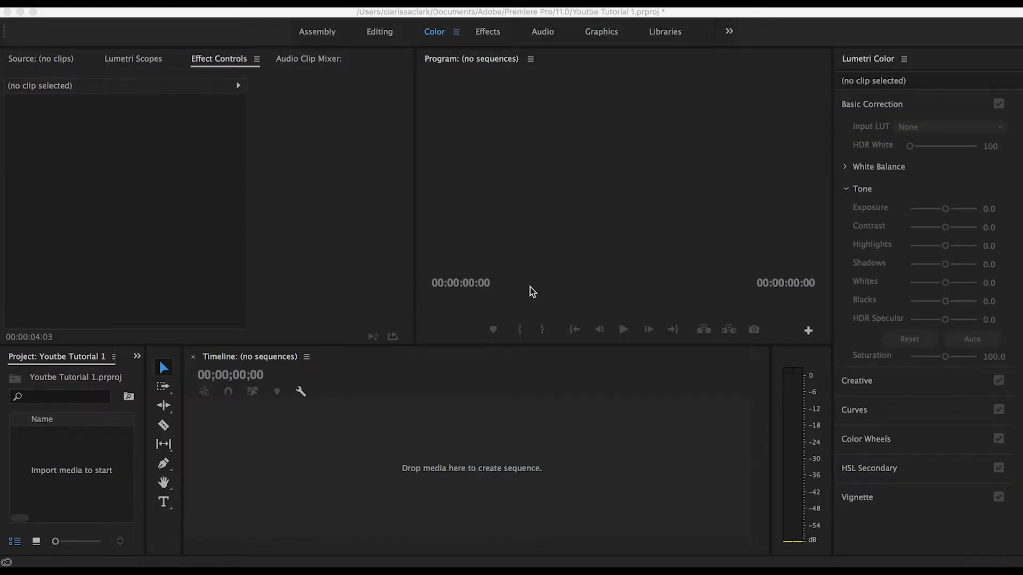
mouse_move(337, 396)
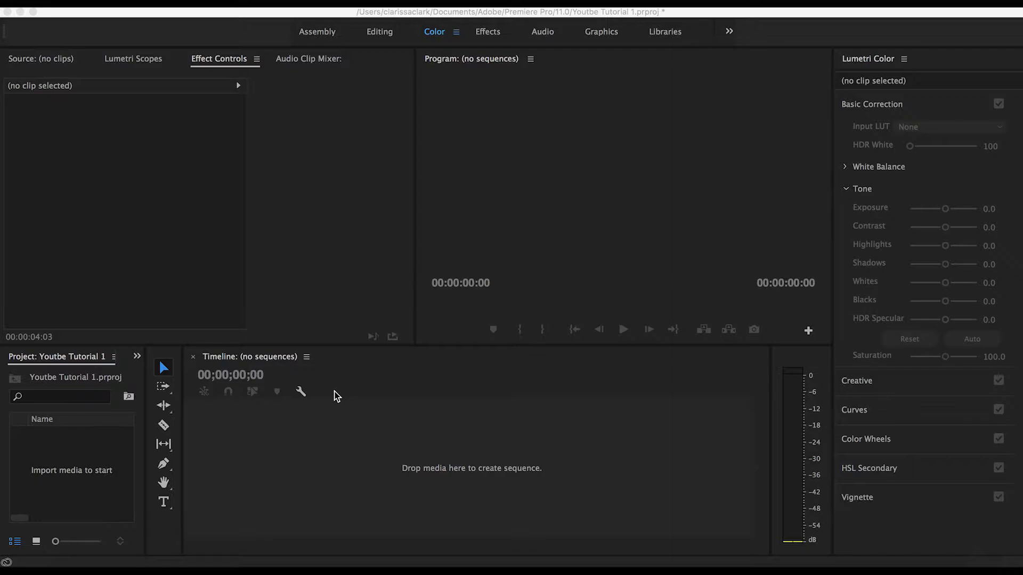
mouse_move(388, 217)
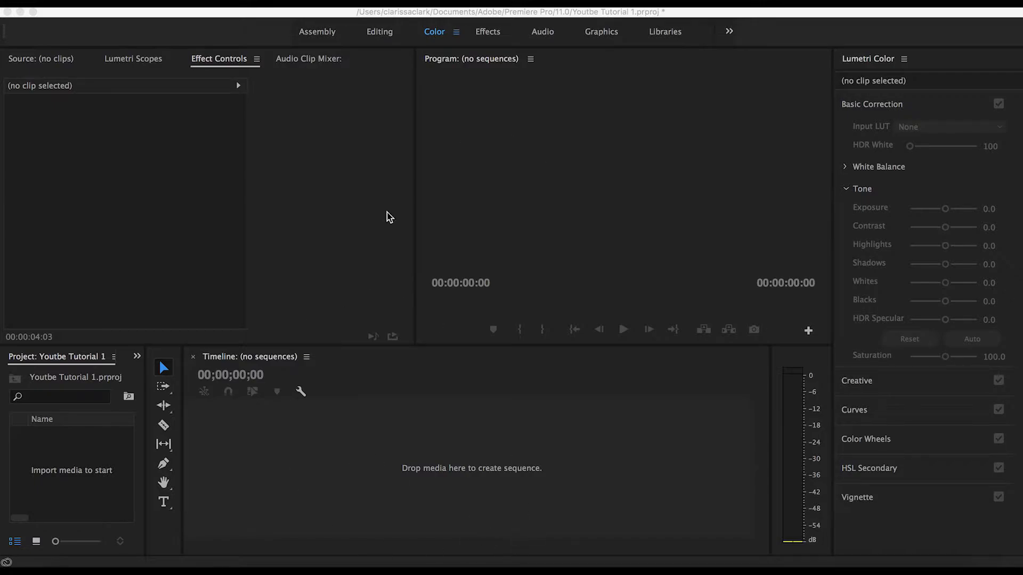
mouse_move(168, 527)
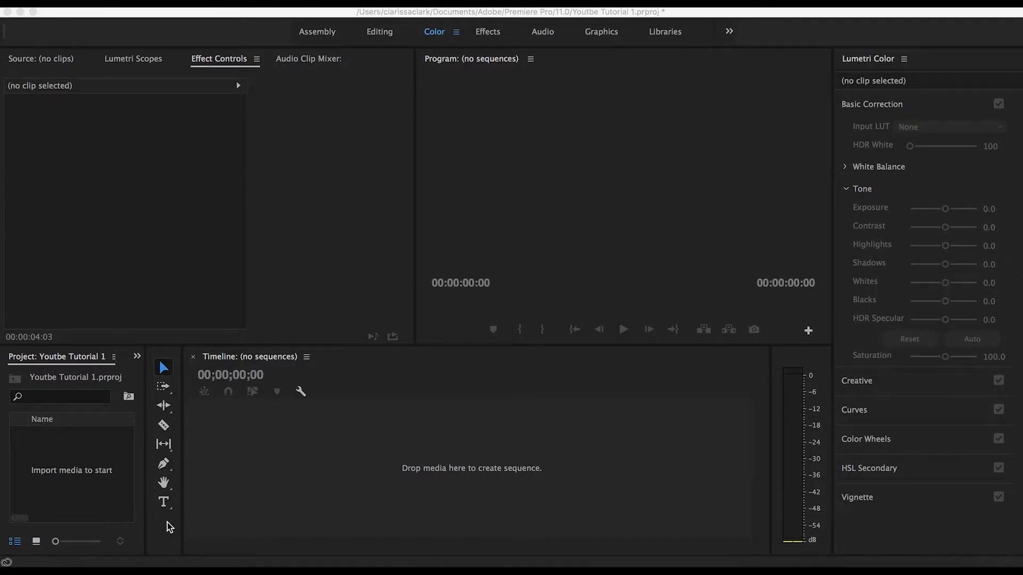
mouse_move(87, 463)
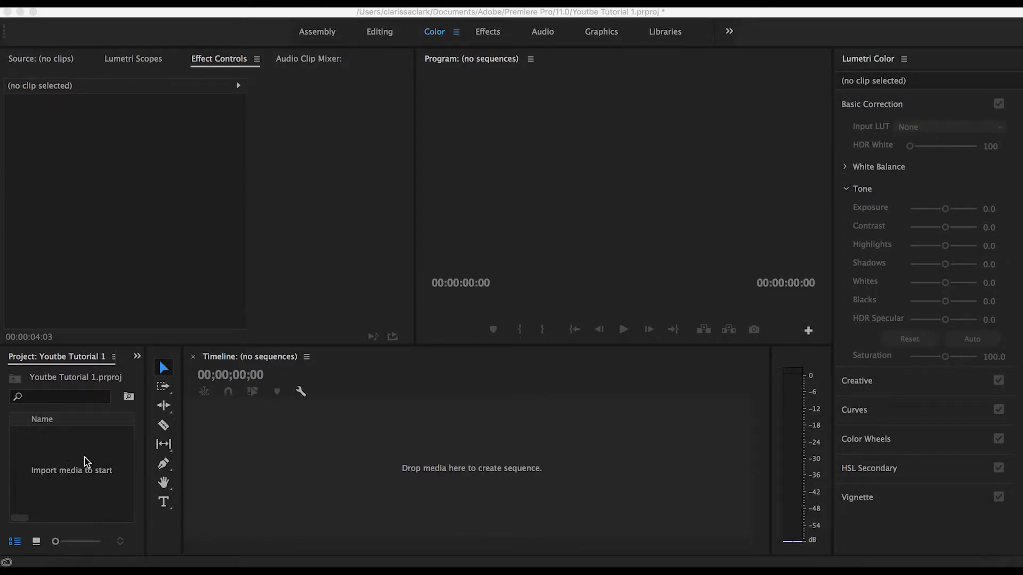
mouse_move(98, 504)
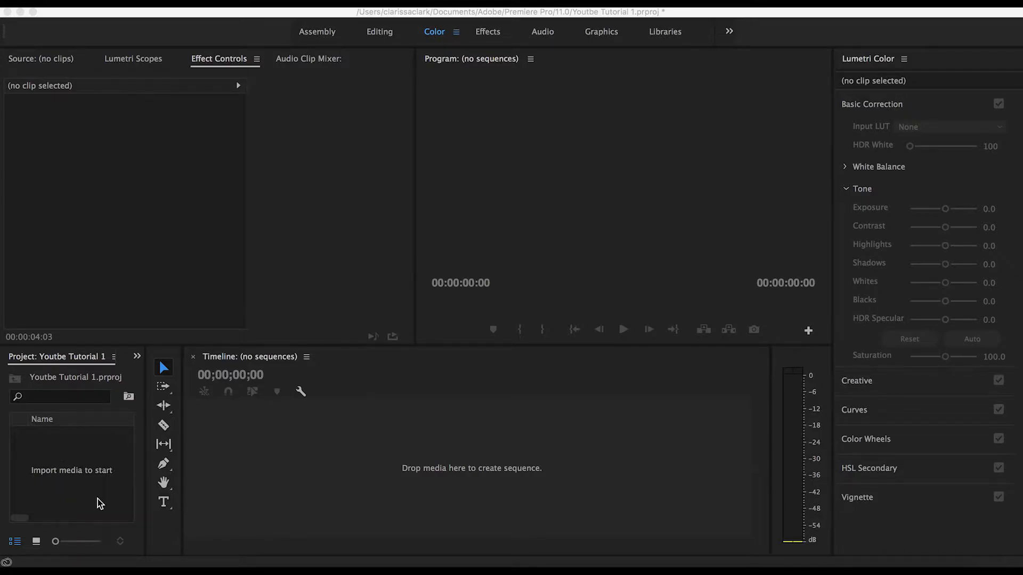
- Import the MVI_1869.MOV clip into the project via the file chooser
left_click(290, 478)
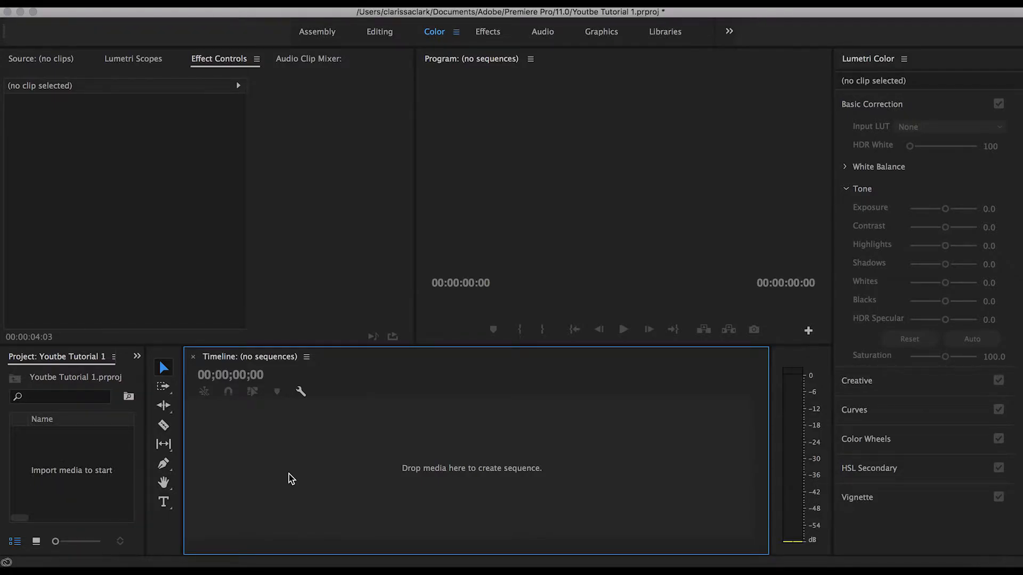
double_click(71, 470)
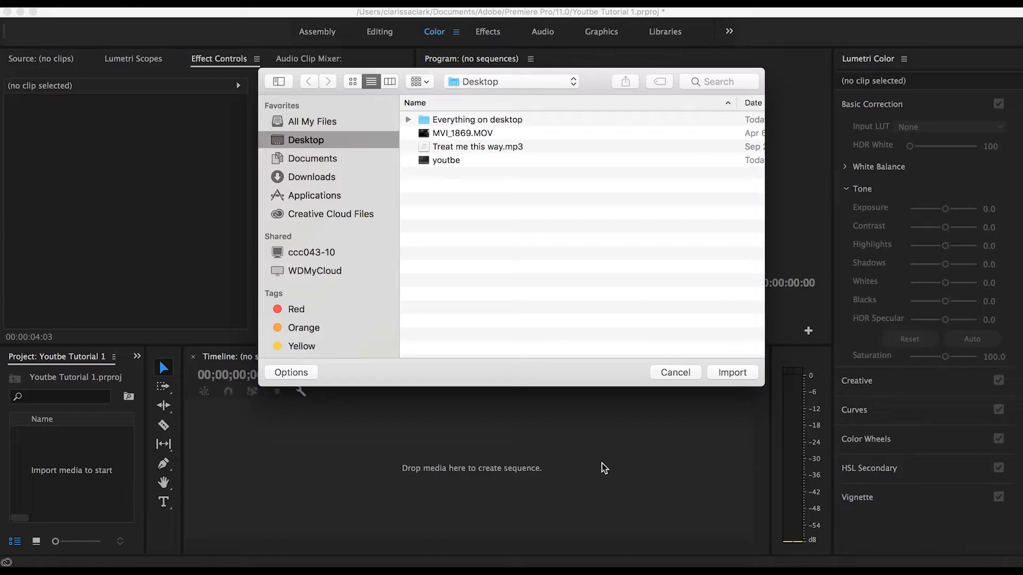
mouse_move(518, 145)
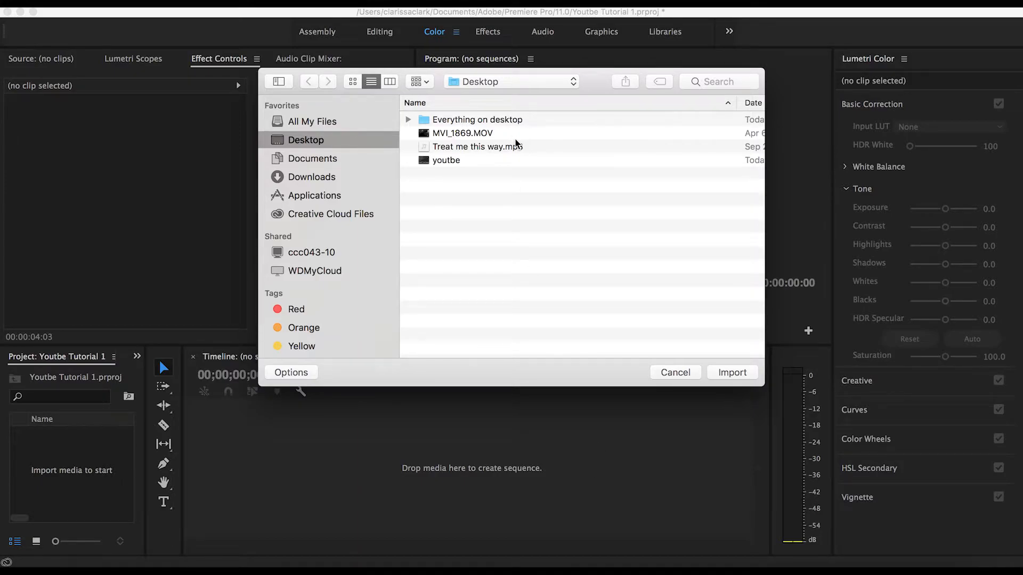
left_click(731, 372)
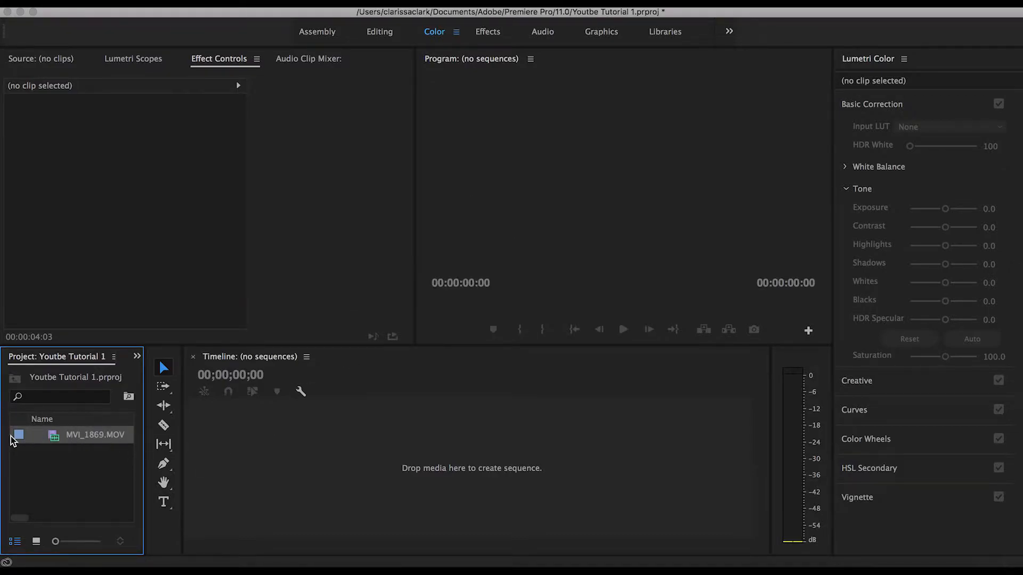
mouse_move(53, 468)
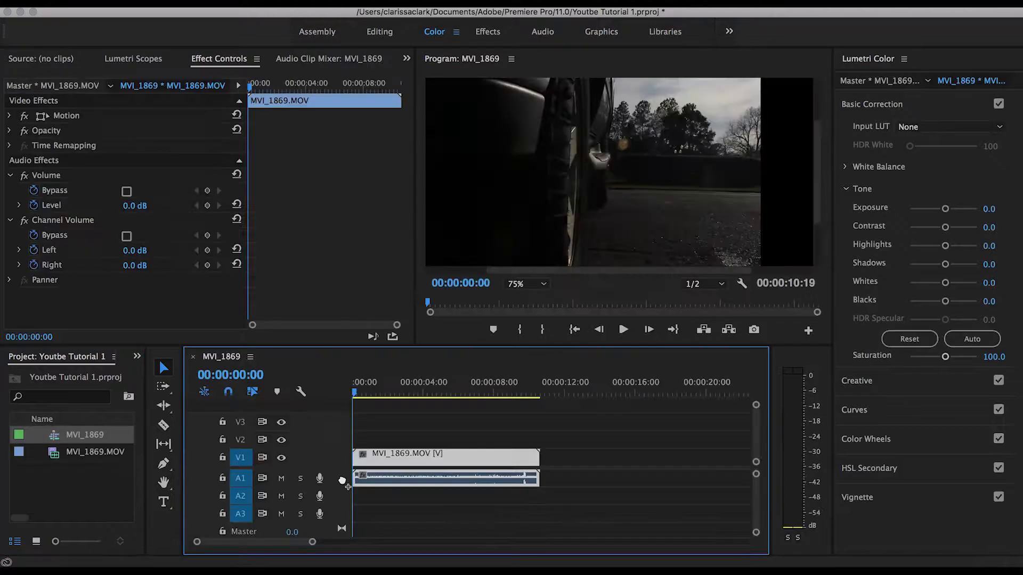
left_click(387, 382)
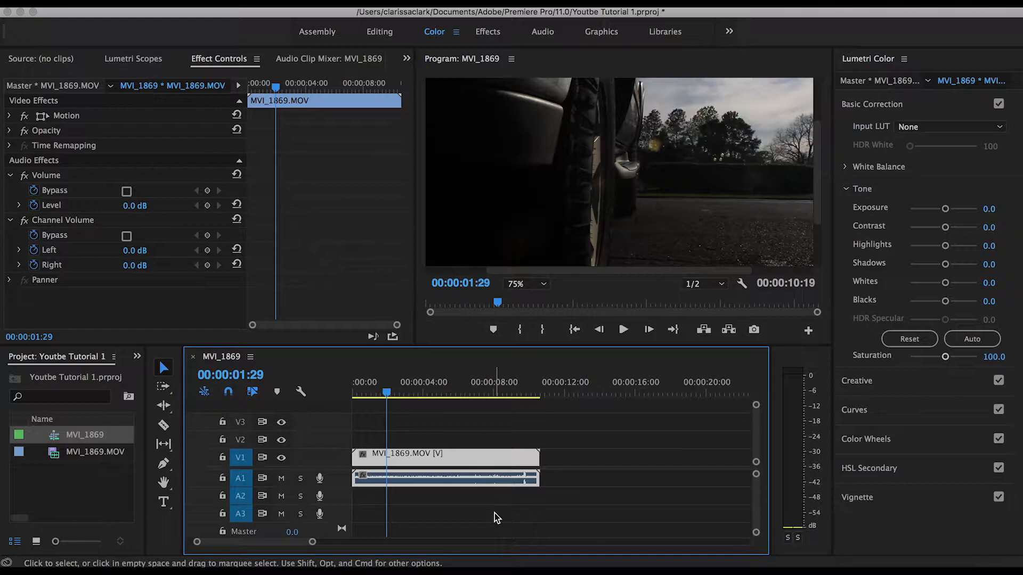
mouse_move(759, 443)
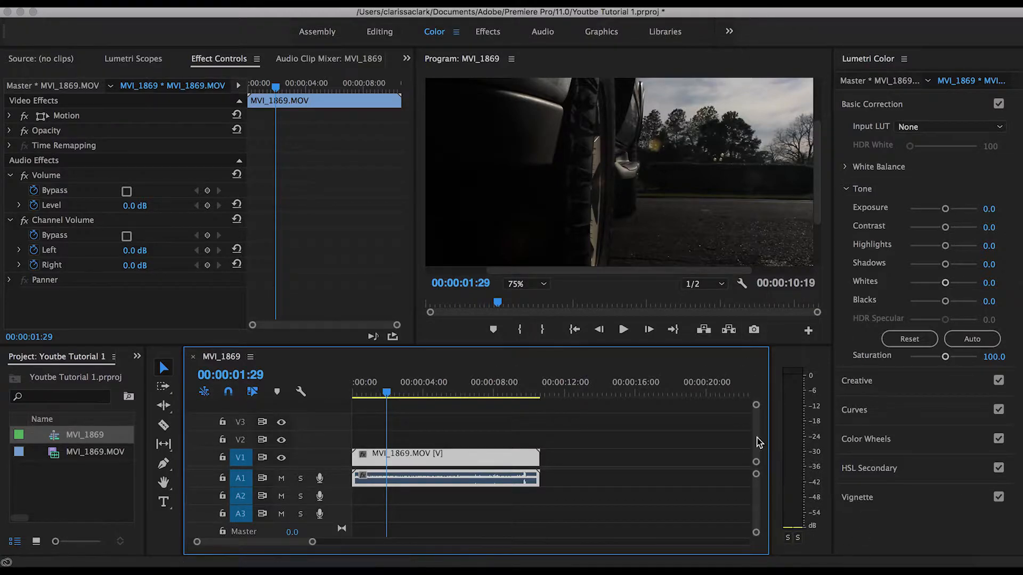
mouse_move(444, 467)
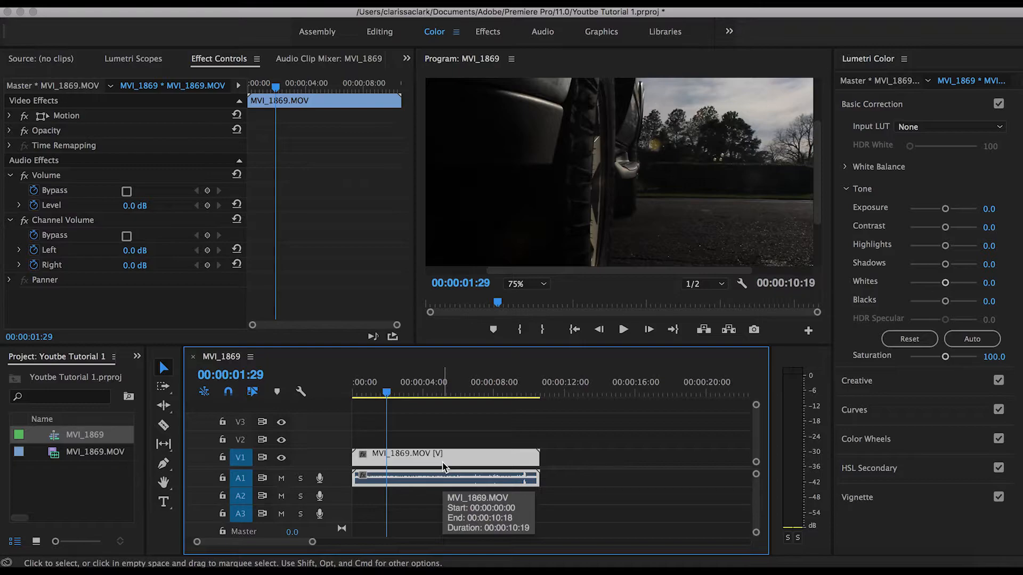
right_click(401, 475)
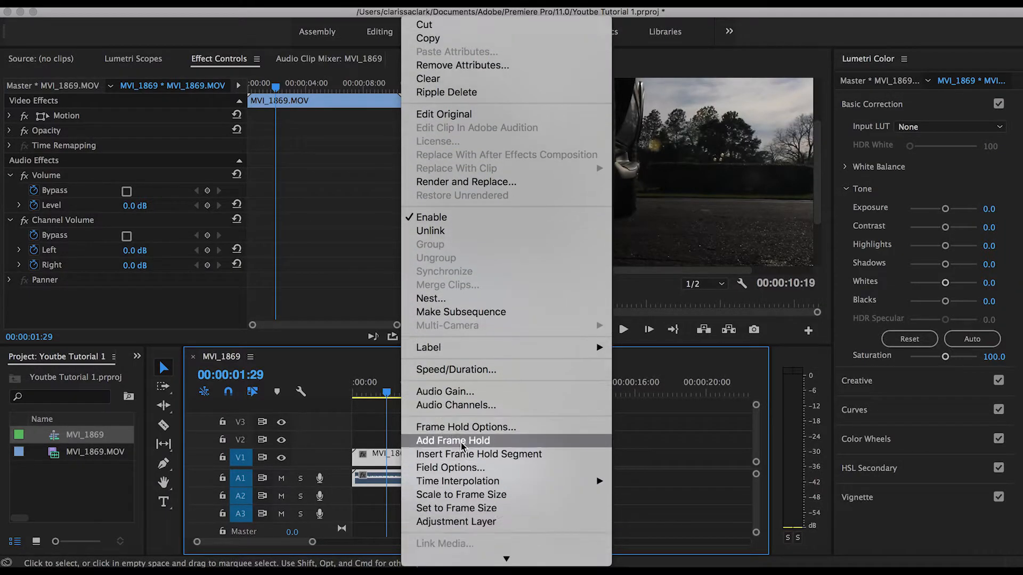
left_click(444, 391)
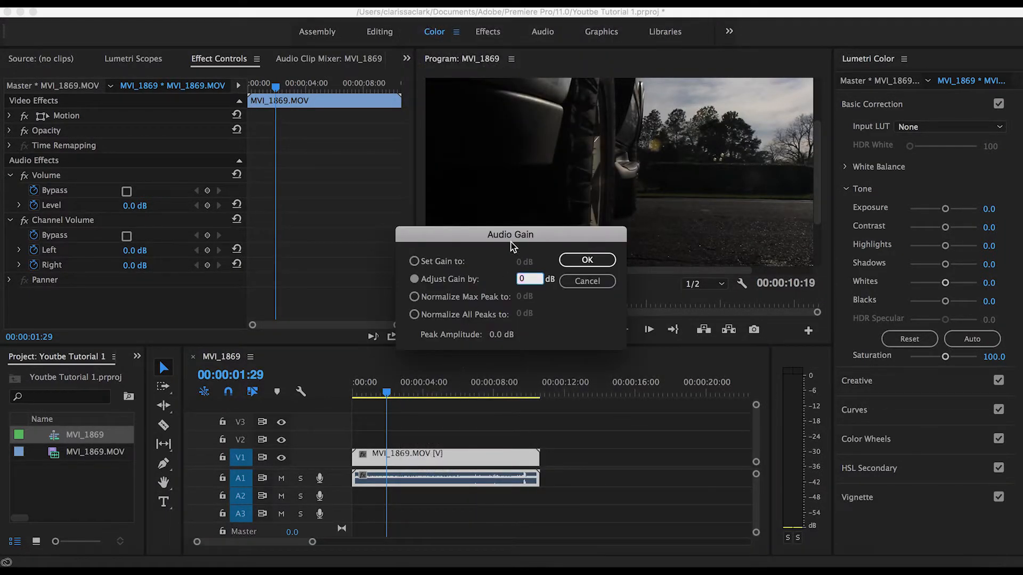
left_click(529, 278)
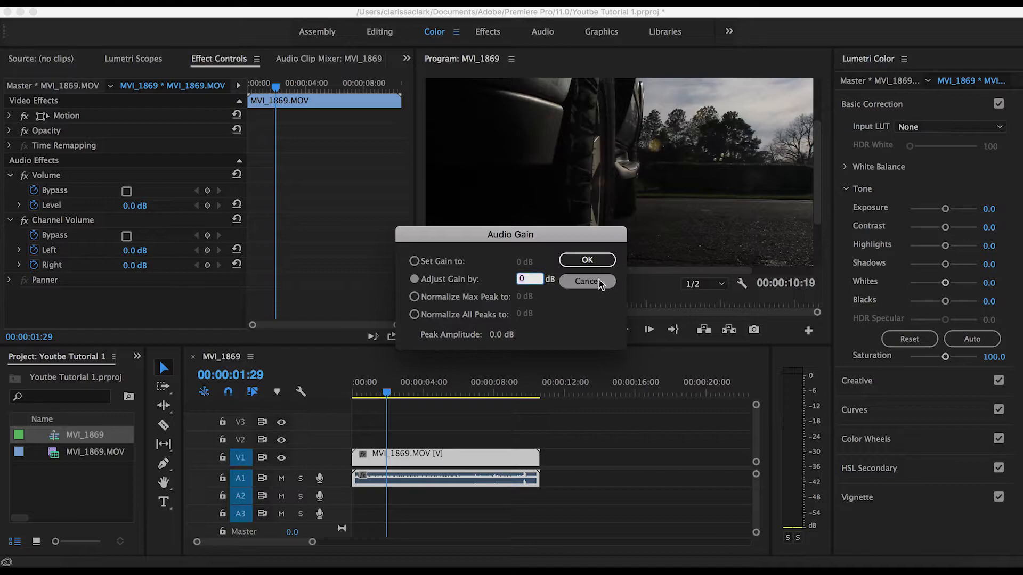
left_click(586, 281)
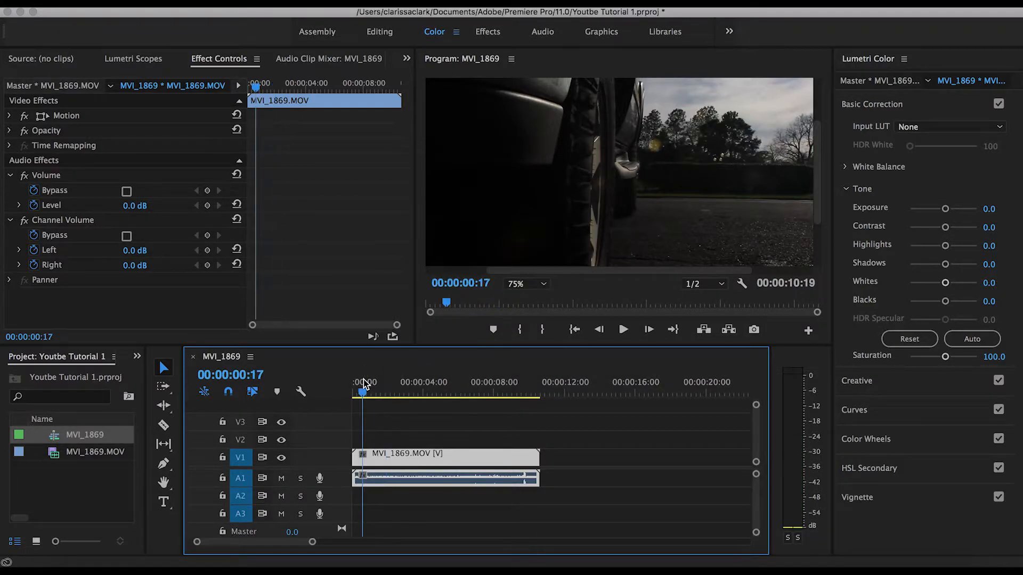
left_click(622, 329)
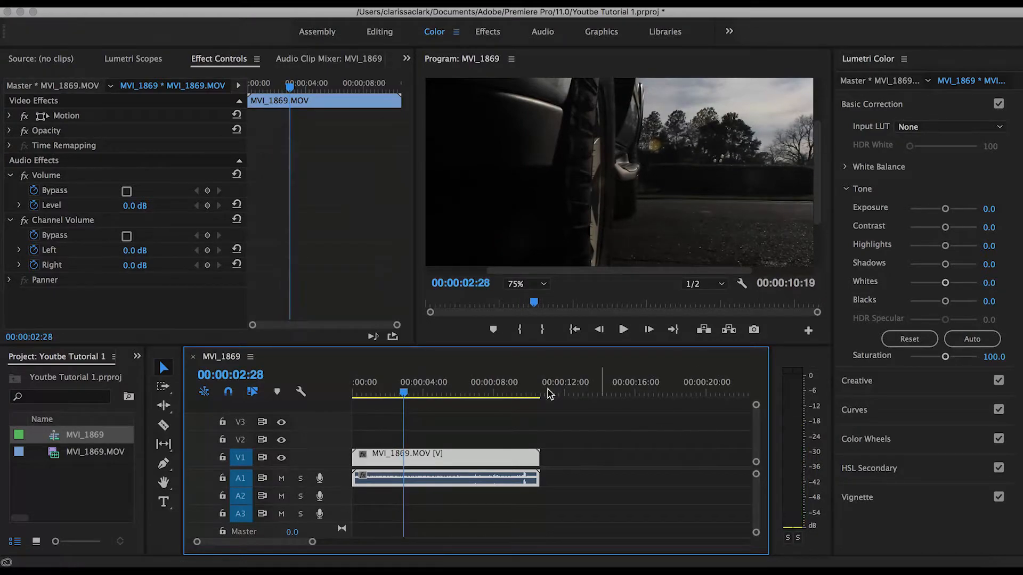
left_click(369, 381)
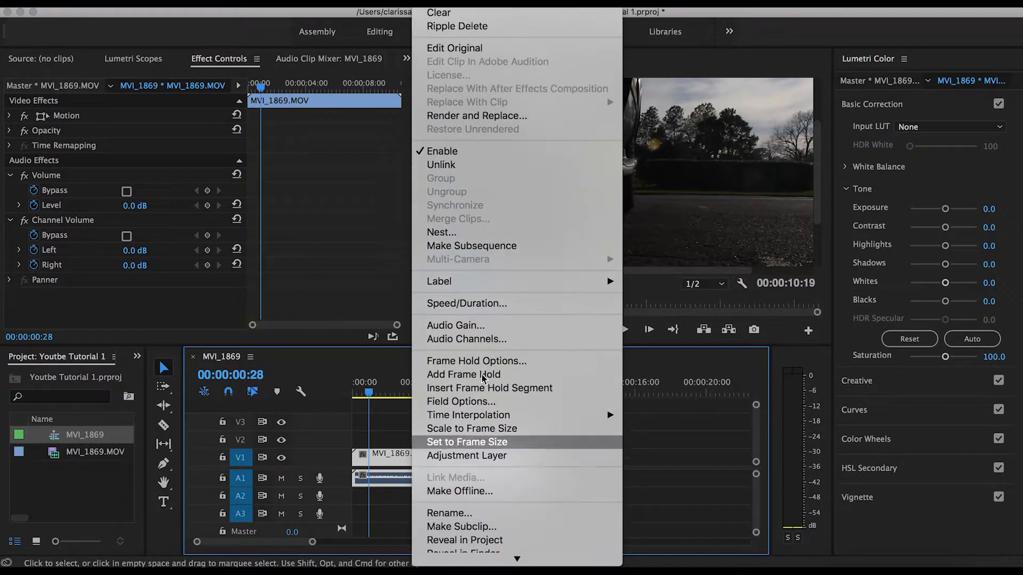
left_click(456, 325)
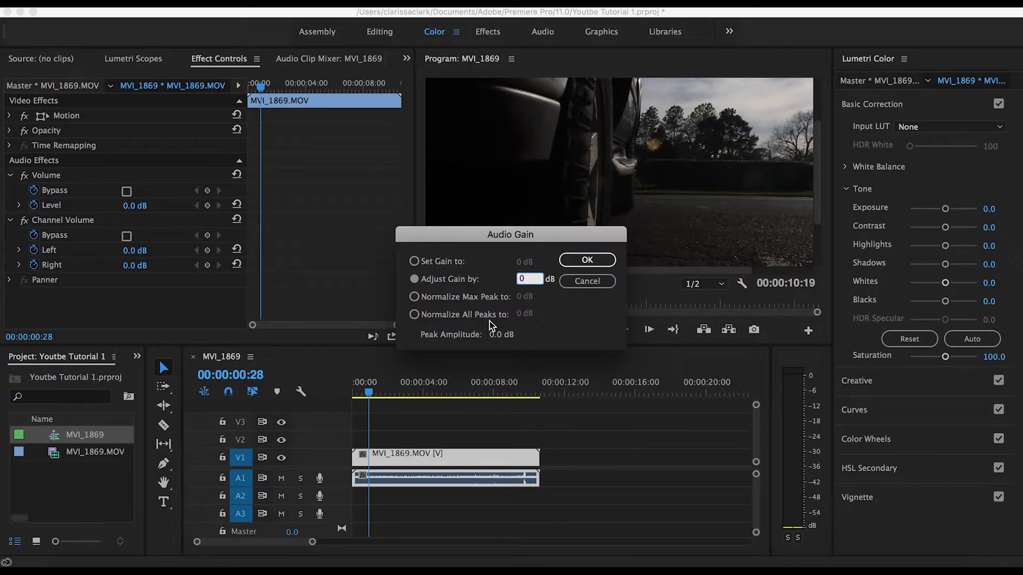
left_click(586, 259)
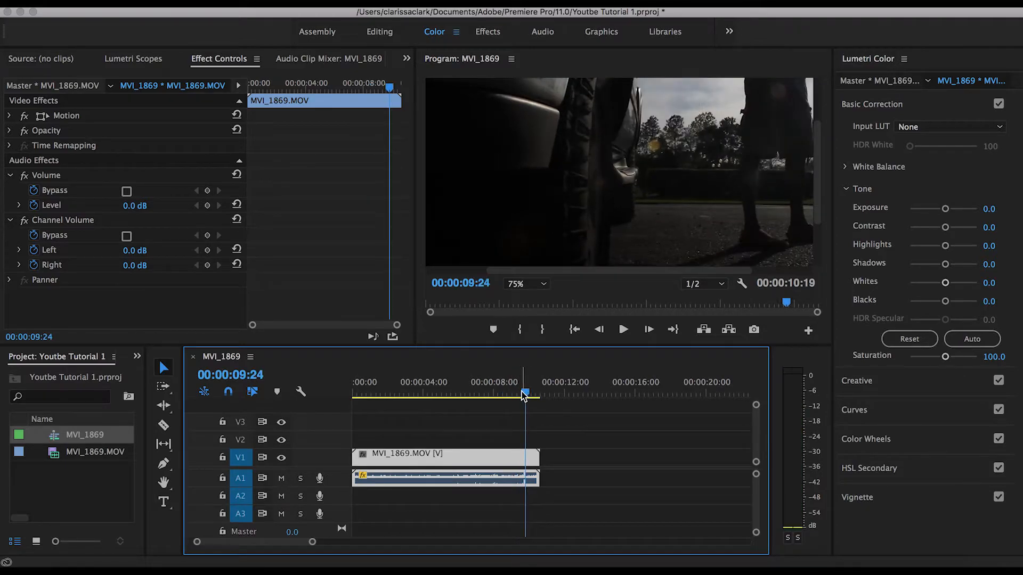
- Zoom the timeline around 00:00:09:20 with the audio waveform enlarged
left_click(622, 329)
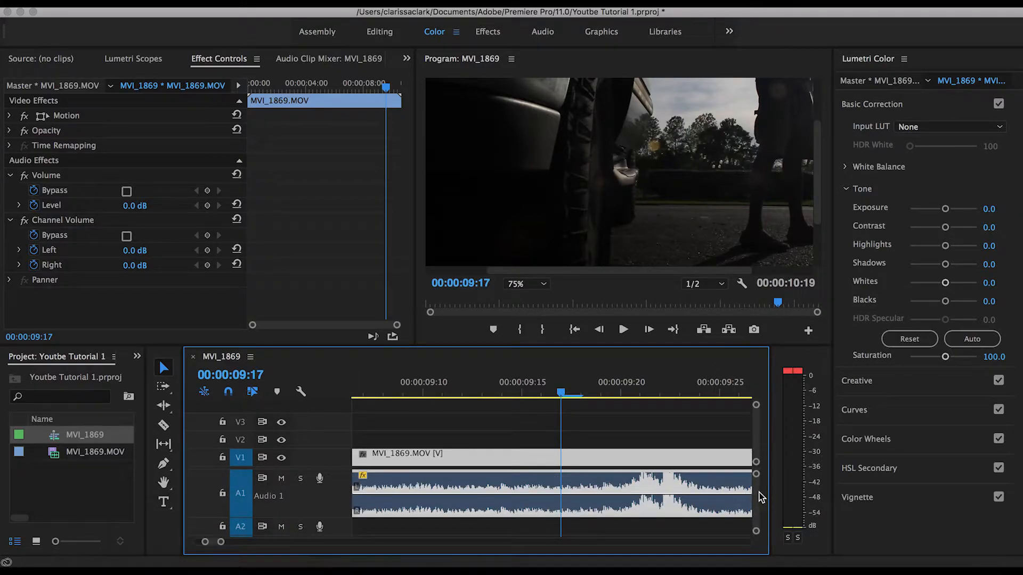
mouse_move(241, 515)
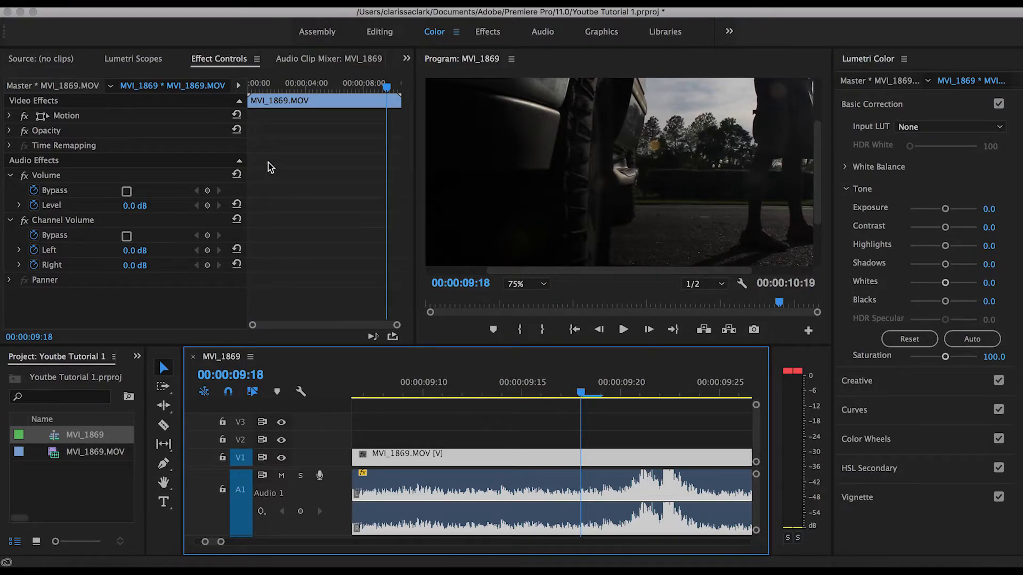
mouse_move(205, 61)
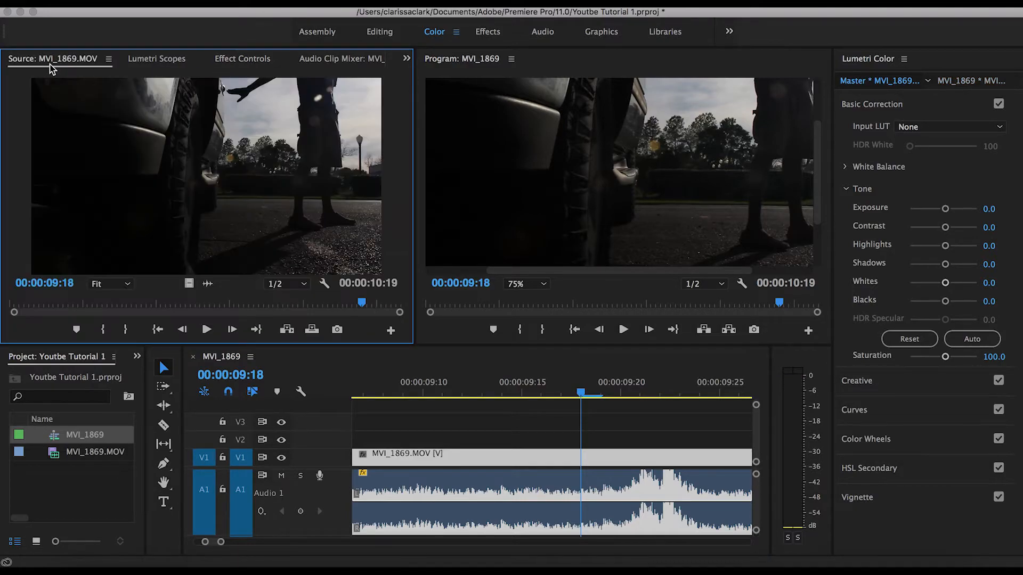
mouse_move(37, 123)
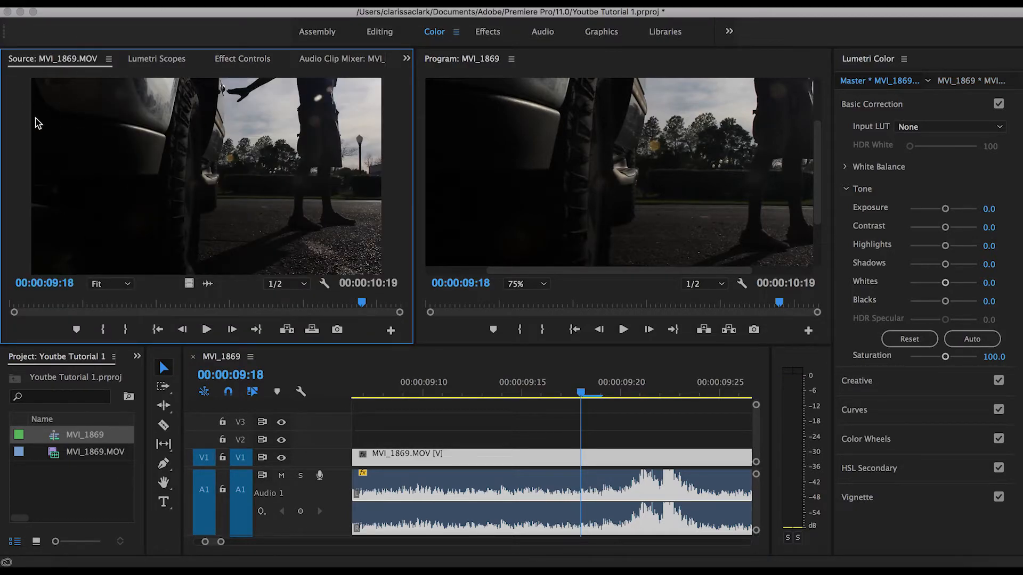
- Show the clip's Volume effect in Effect Controls at 00:00:09:18
left_click(242, 59)
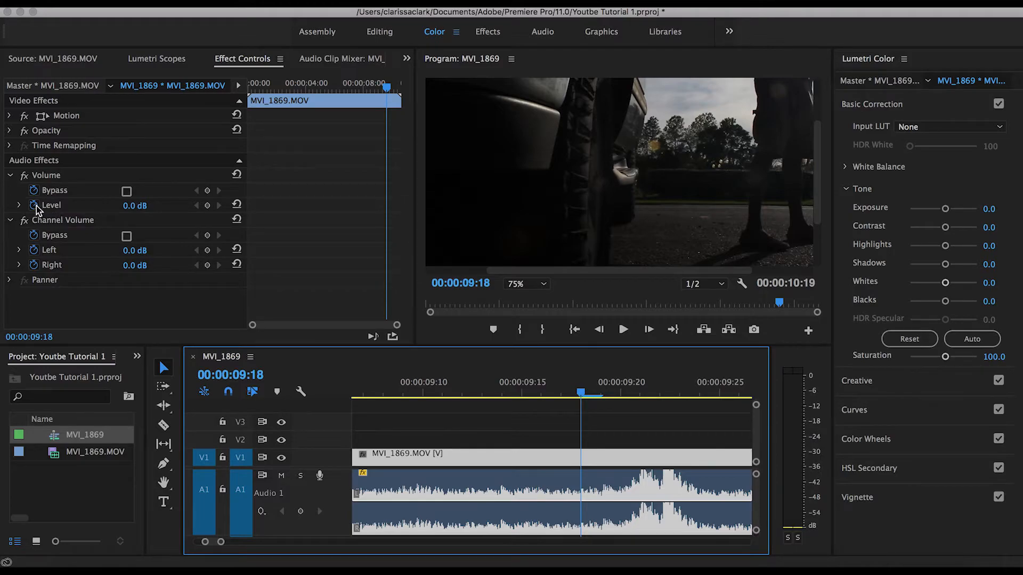
mouse_move(34, 218)
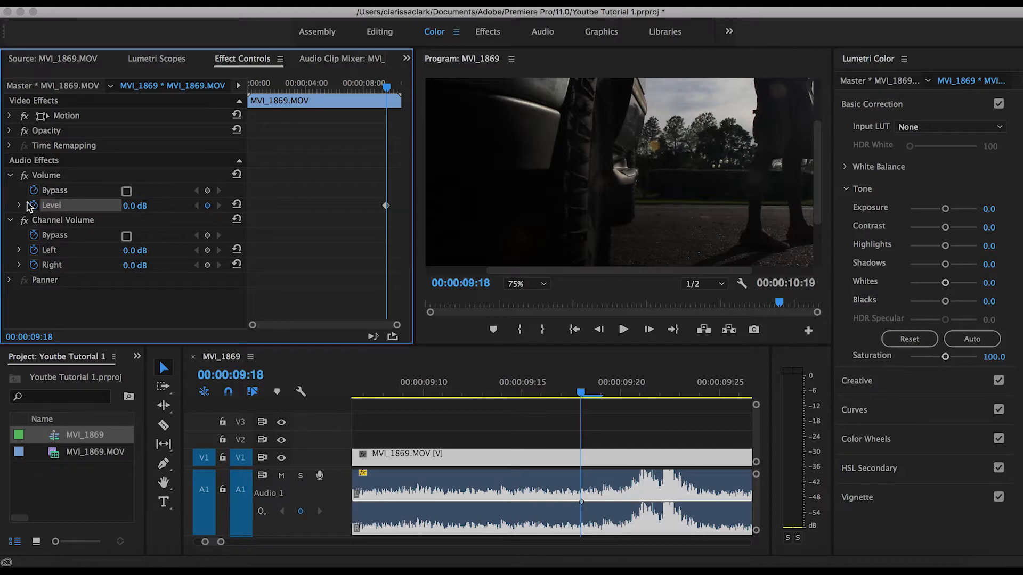
mouse_move(207, 207)
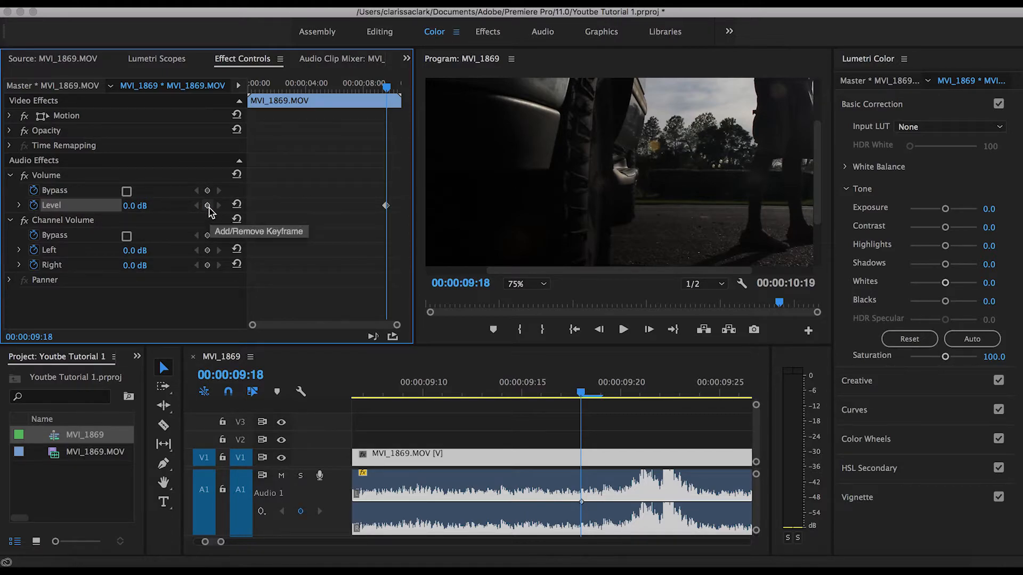
mouse_move(23, 215)
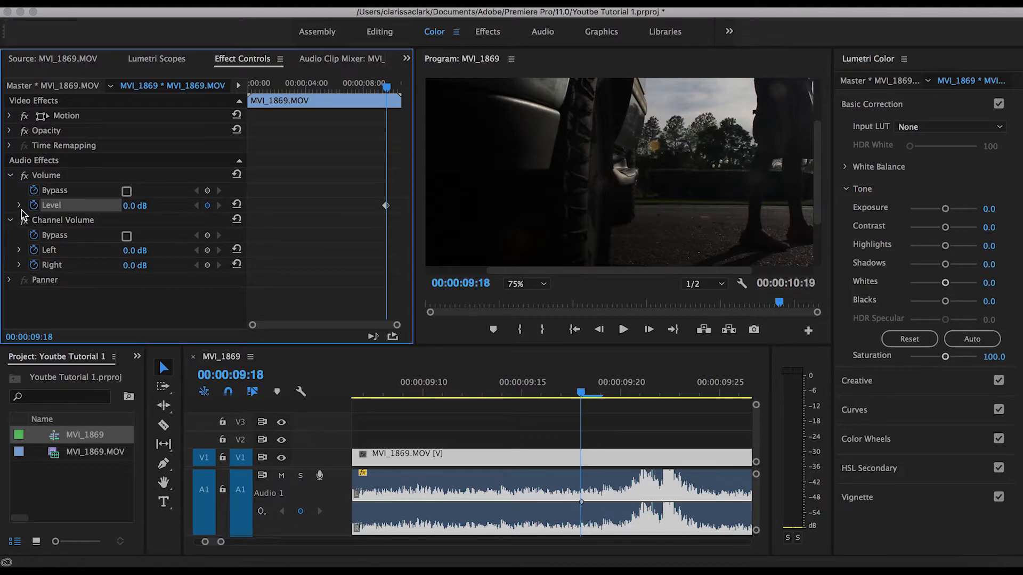
- Set a Level keyframe at 00:00:09:20, then move the playhead to 00:00:09:25
left_click(20, 205)
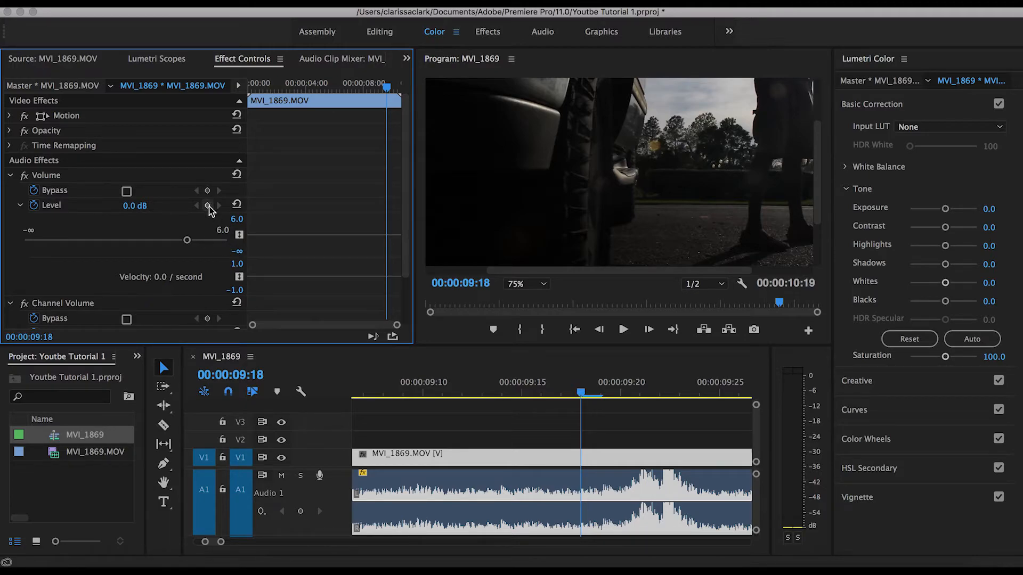
mouse_move(300, 511)
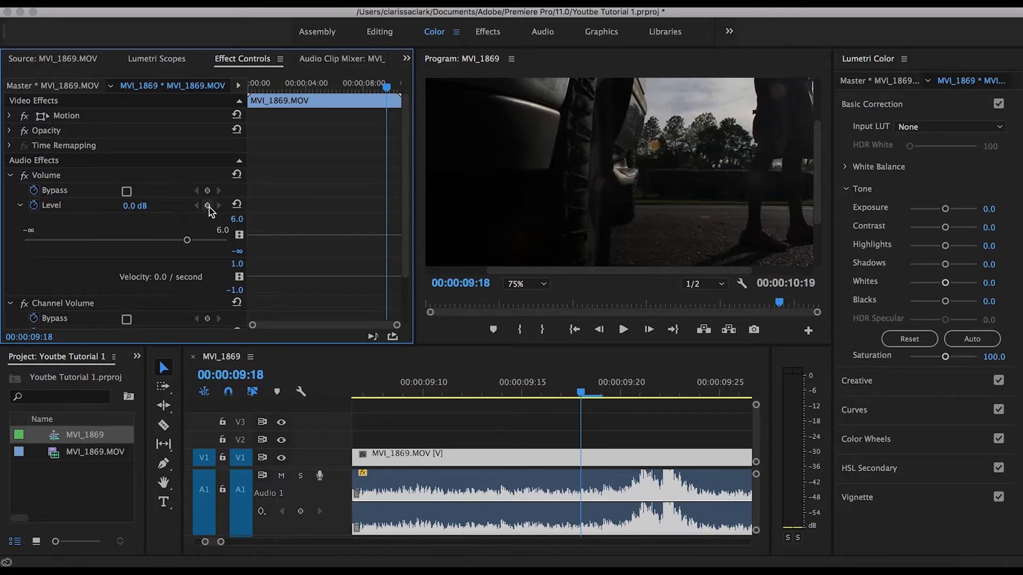
mouse_move(209, 206)
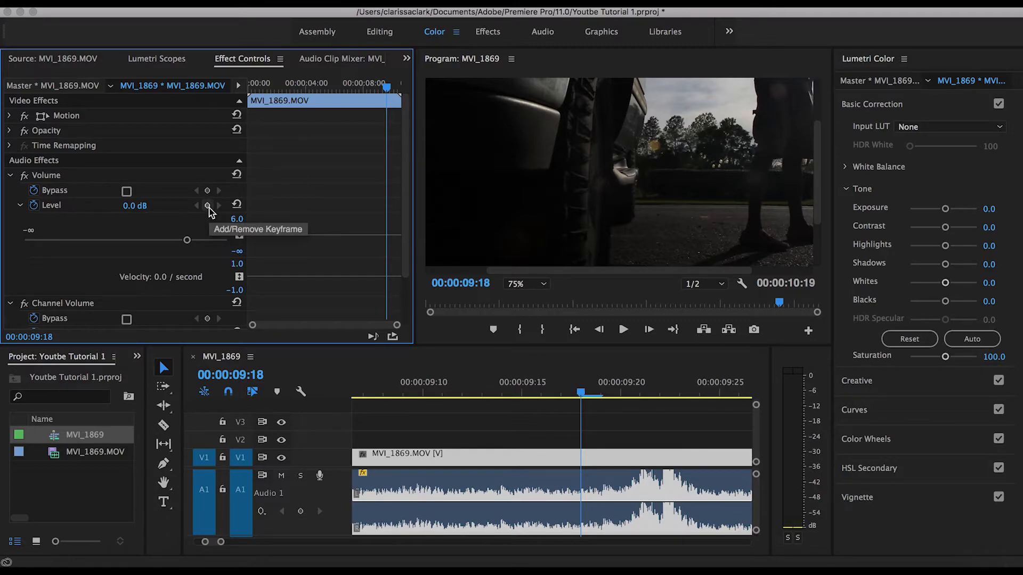
left_click(207, 205)
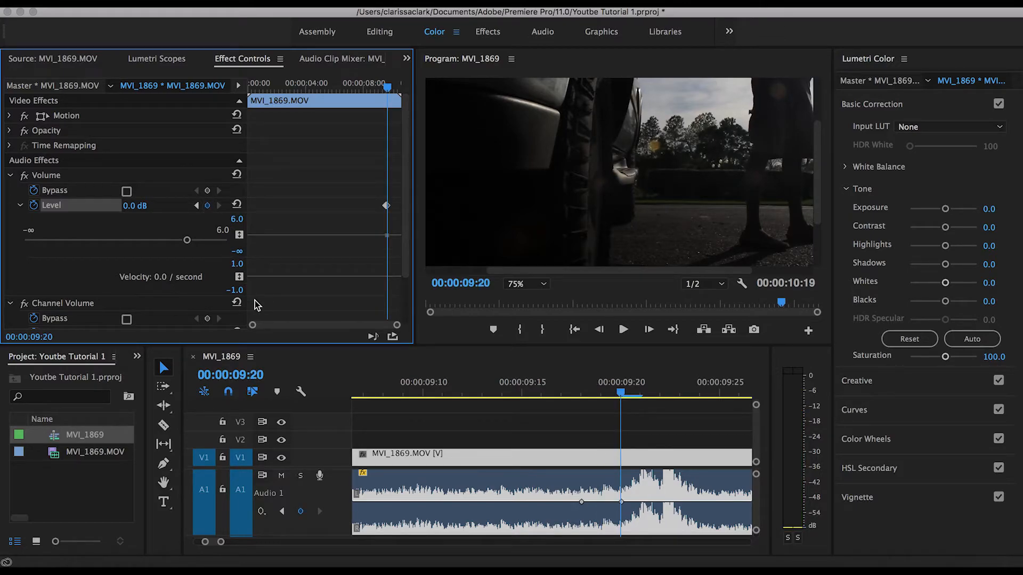
mouse_move(703, 416)
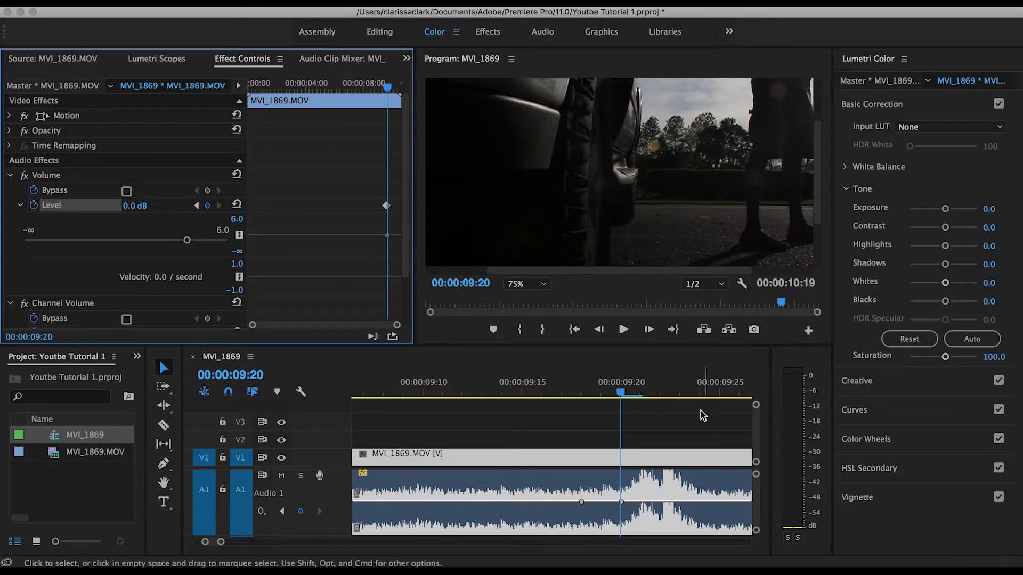
left_click(700, 392)
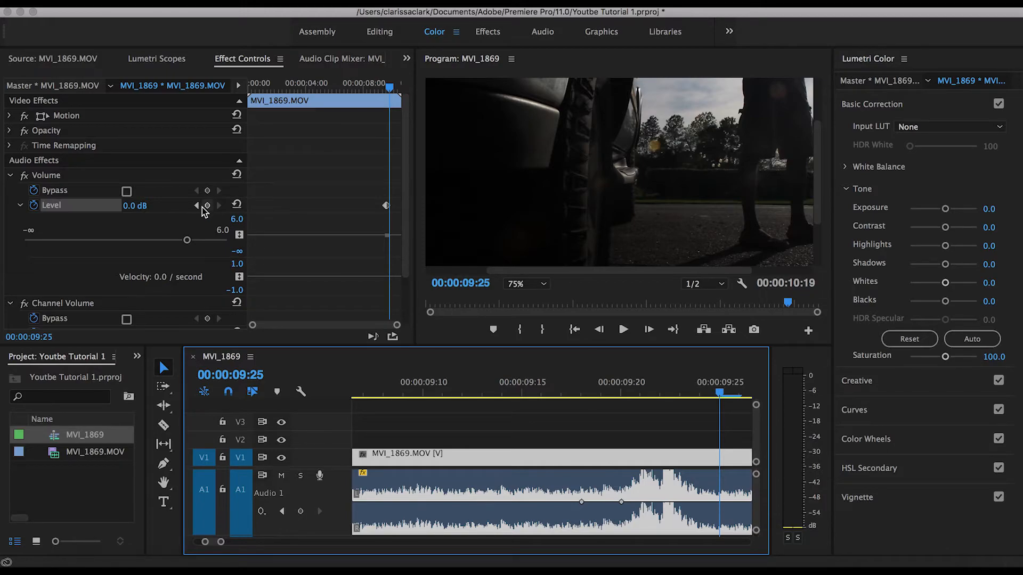
mouse_move(198, 210)
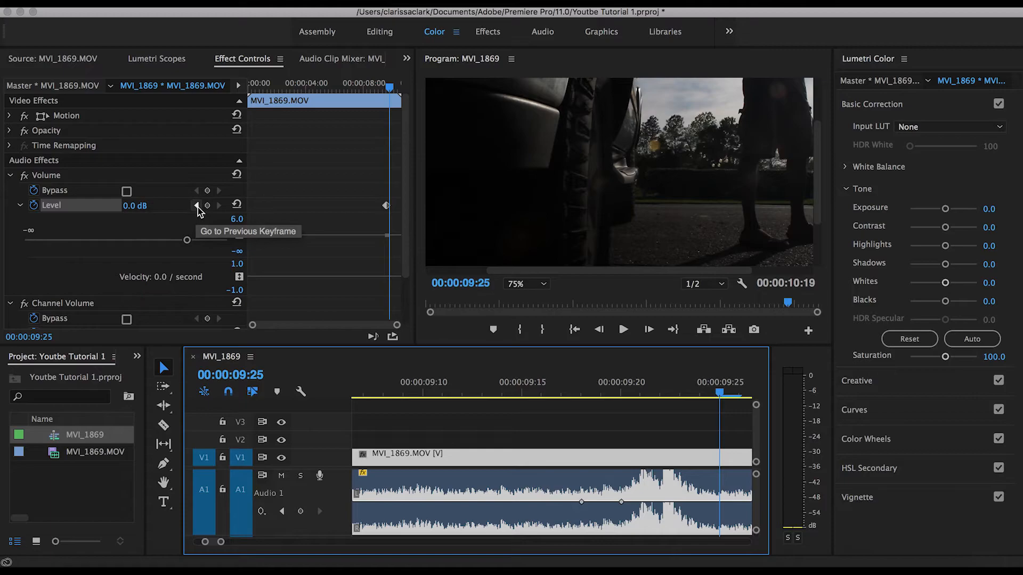
- Lower the Level at the 09:20 keyframe to -10.6 dB
left_click(198, 210)
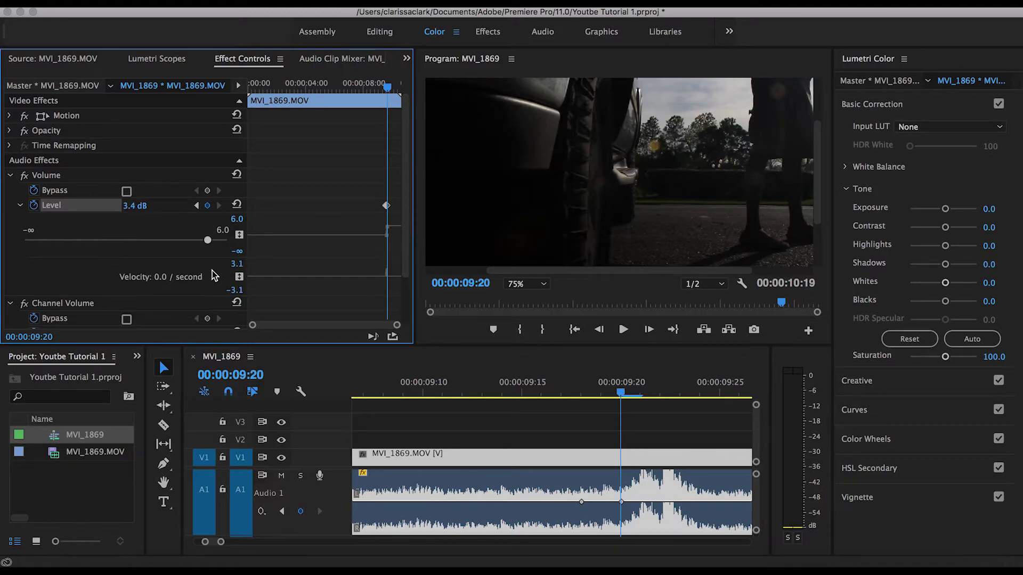
left_click_drag(208, 241, 105, 241)
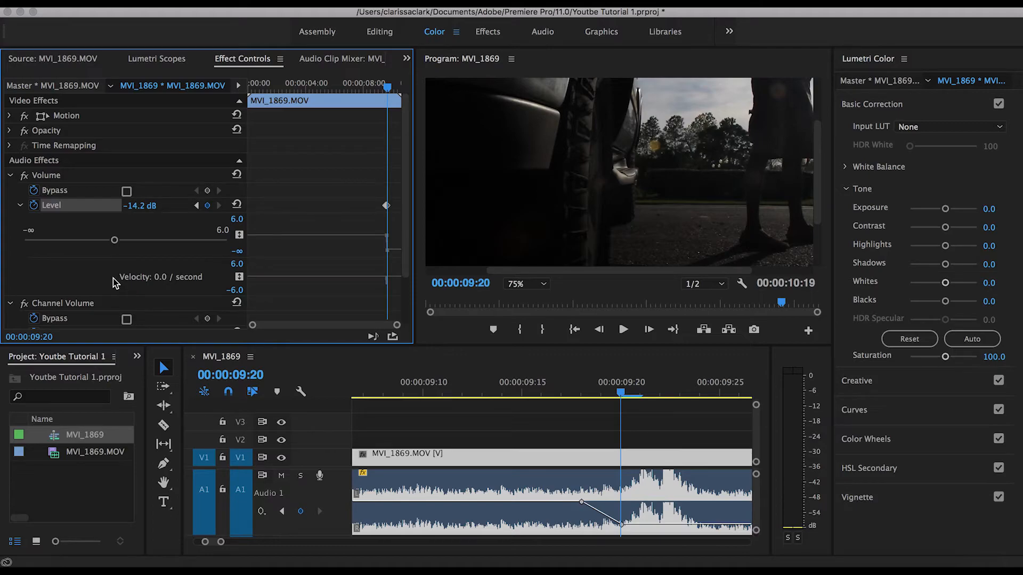
left_click_drag(114, 239, 121, 239)
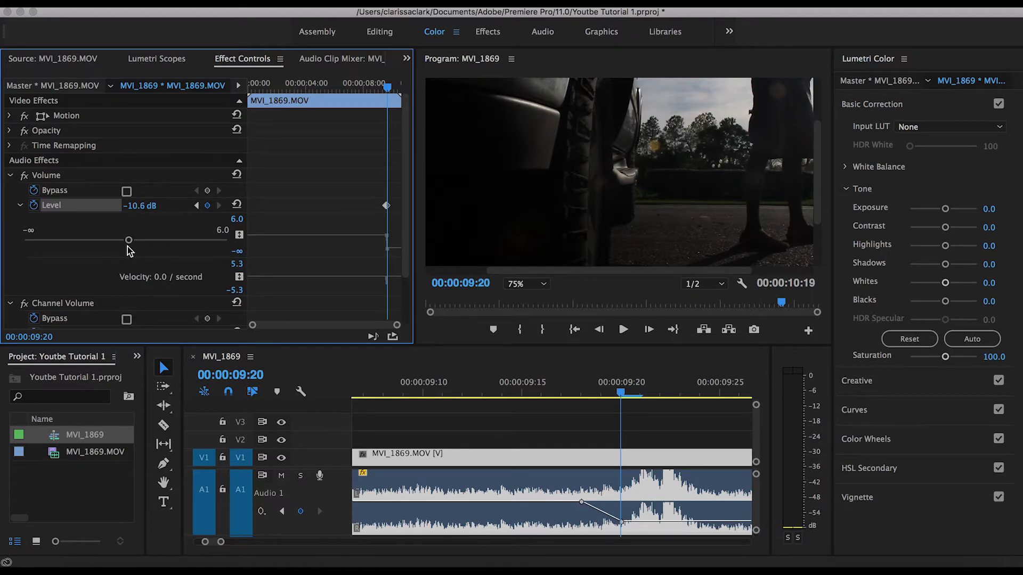
left_click(493, 393)
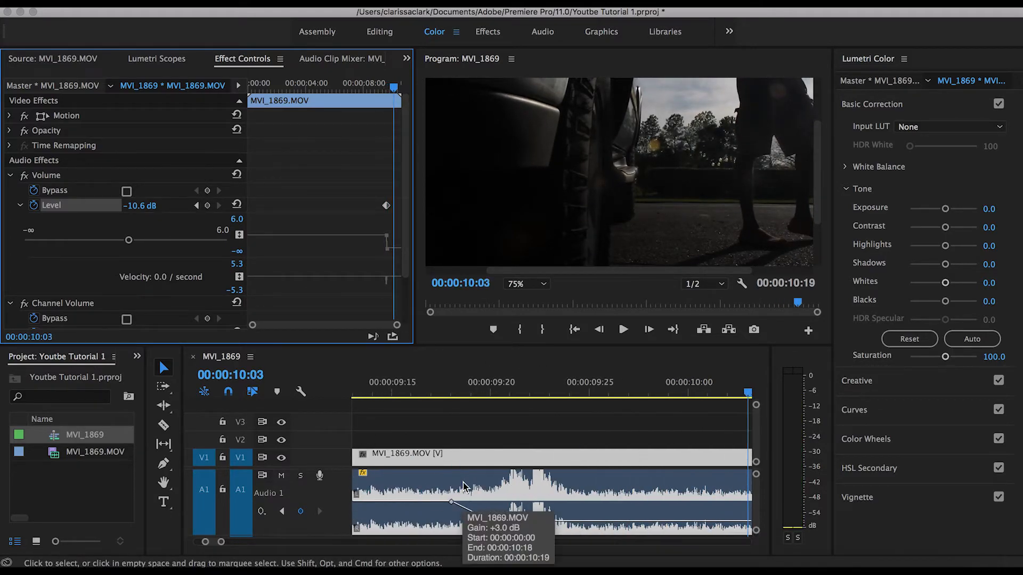
left_click(622, 329)
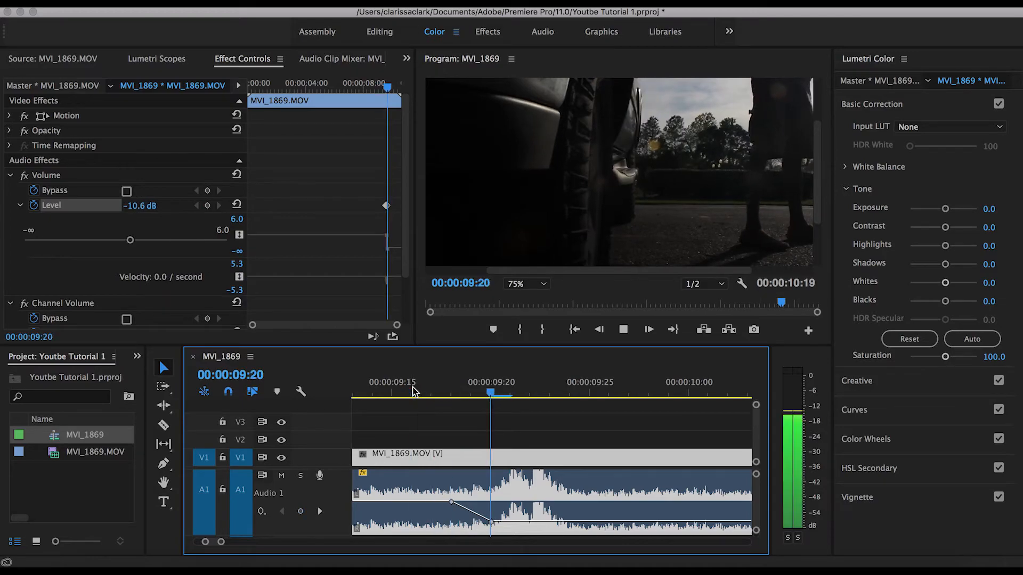
left_click(623, 329)
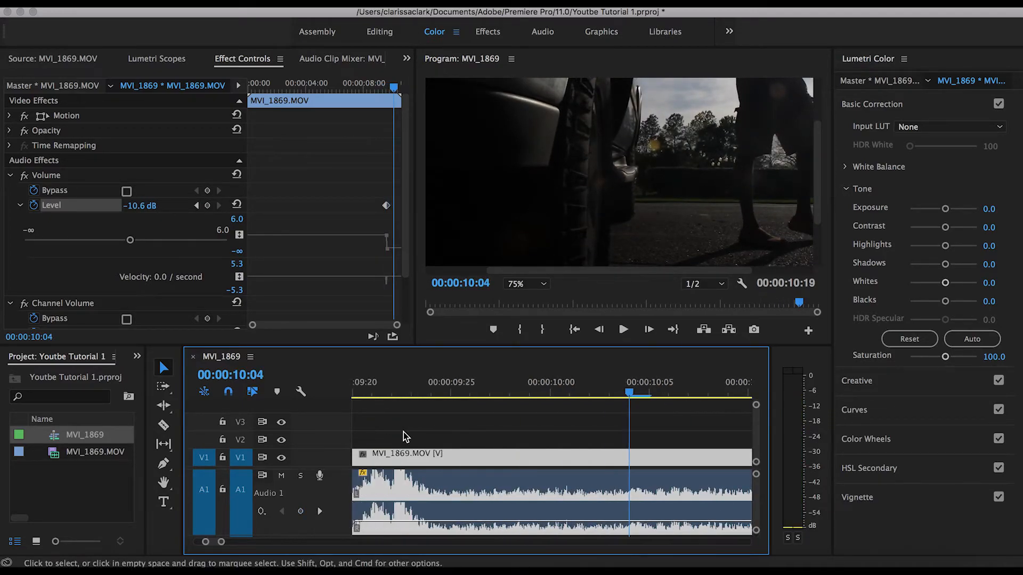
left_click(622, 329)
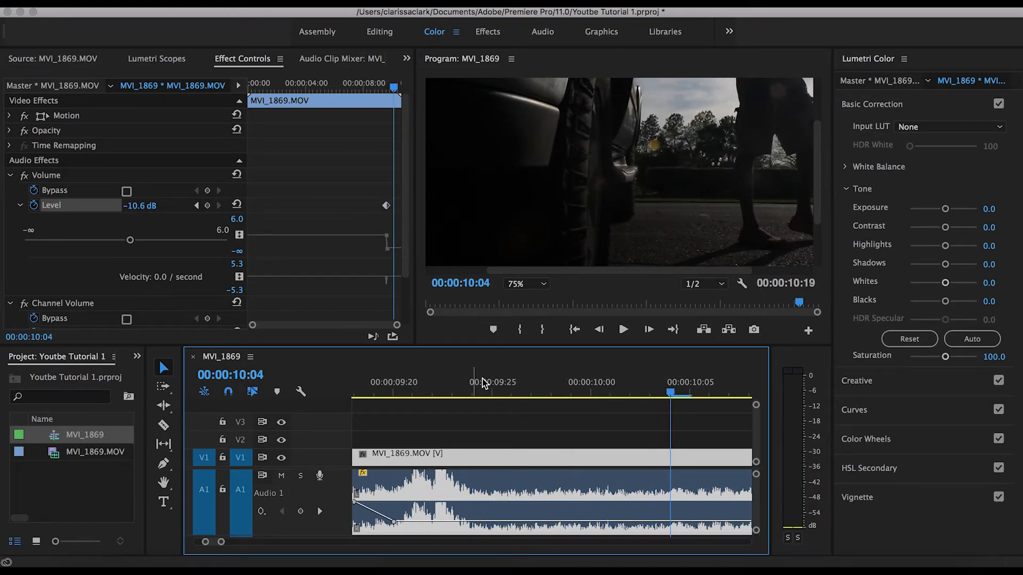
left_click(492, 381)
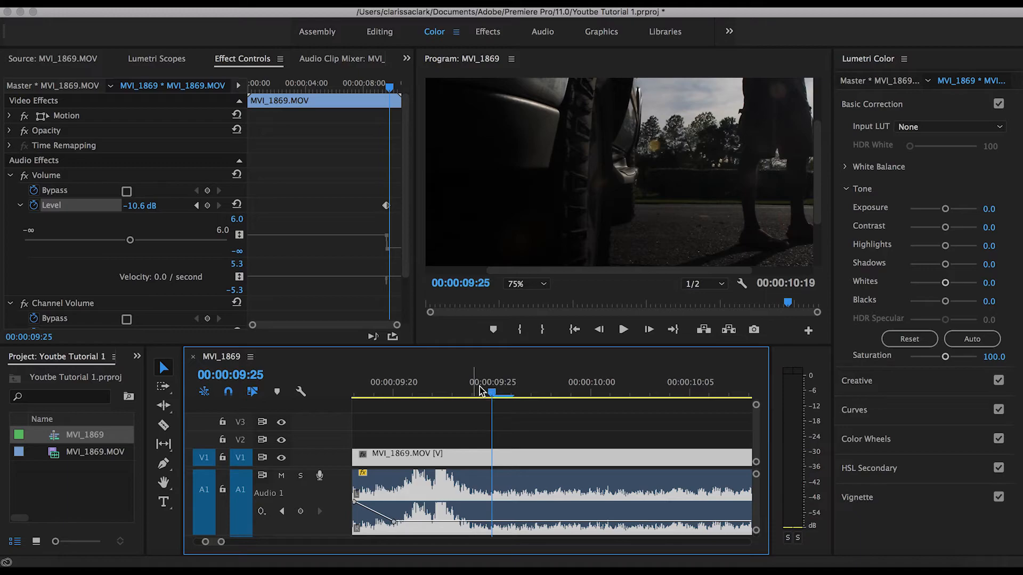
mouse_move(149, 497)
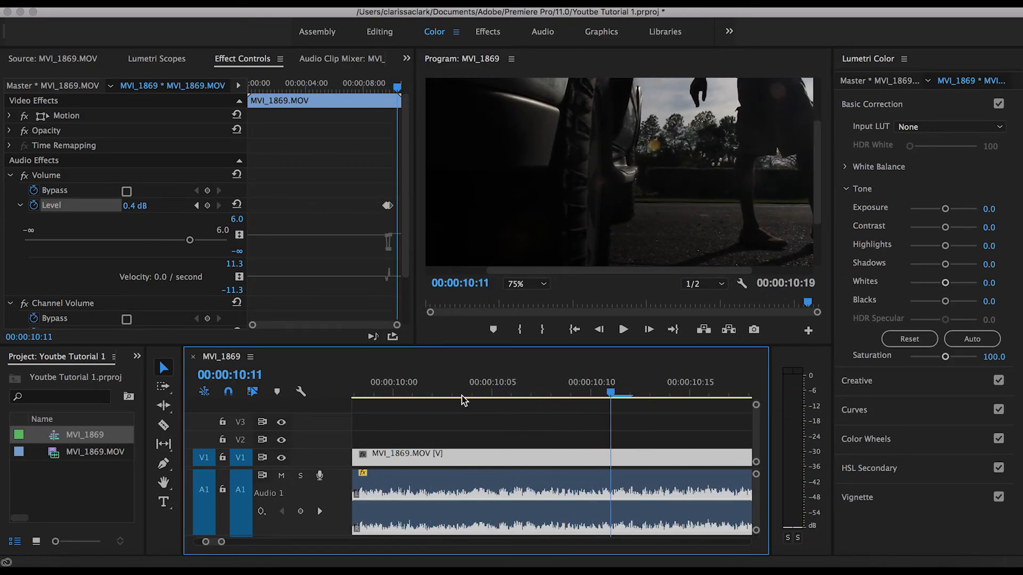
left_click_drag(189, 239, 130, 239)
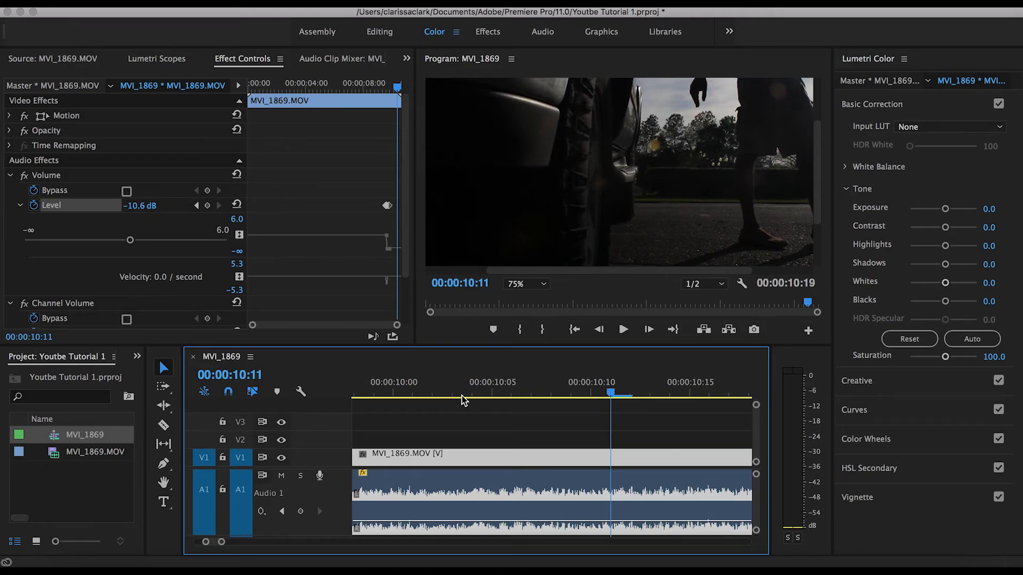
left_click(622, 329)
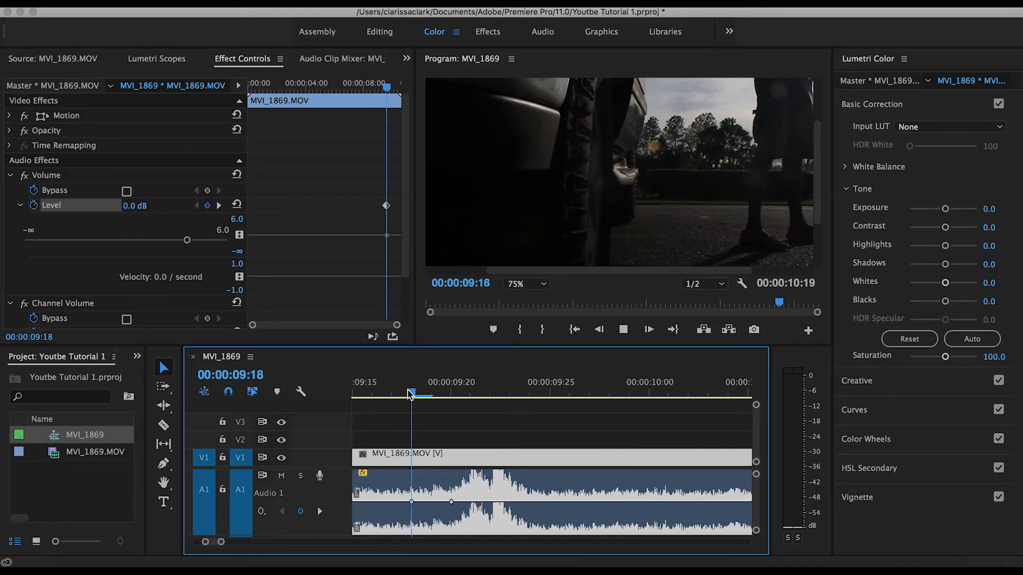